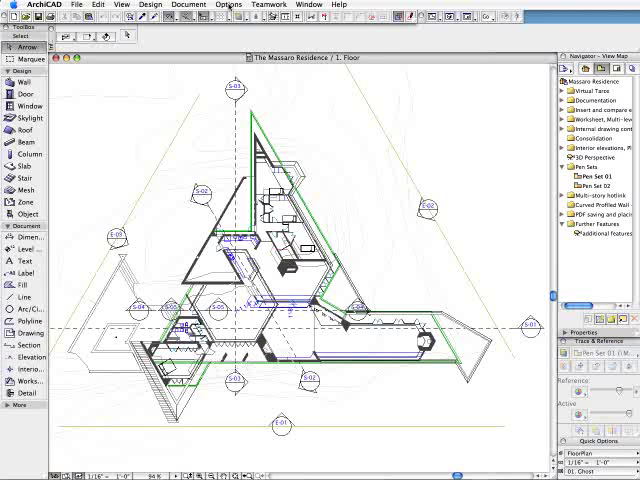
Open the Options menu to reach Element Attributes
click(228, 5)
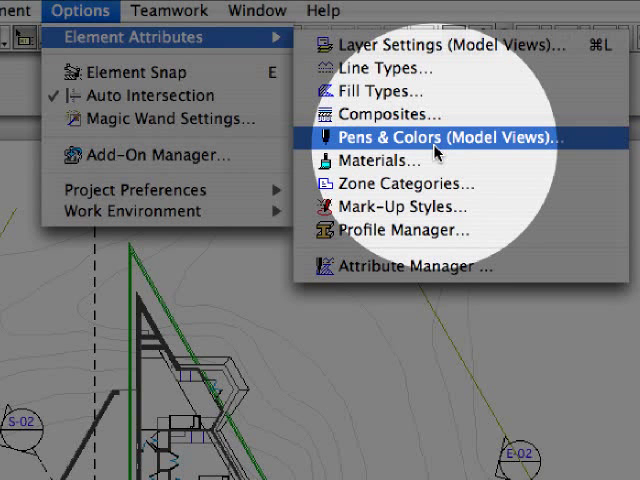
Browse Massaro Residence Set 1 and US Architect Set 4, then select My First Pen Set
click(427, 137)
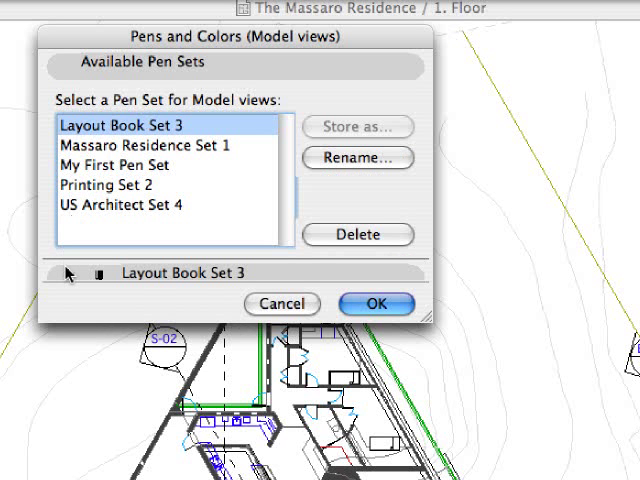
click(70, 273)
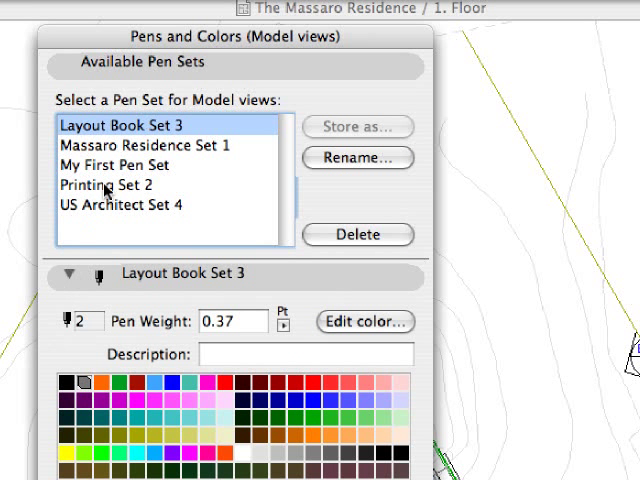
click(145, 145)
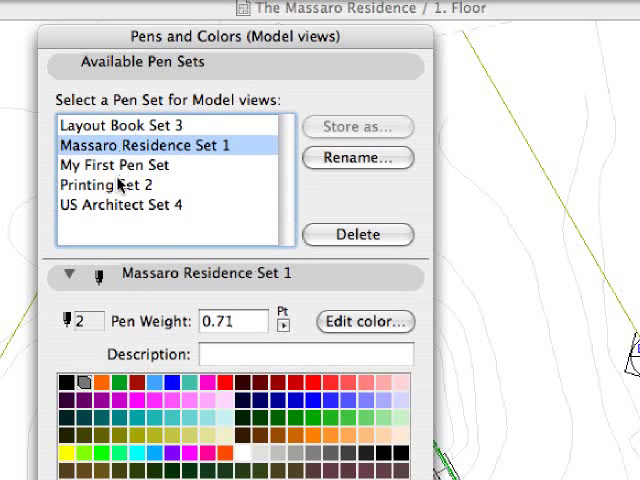
click(119, 204)
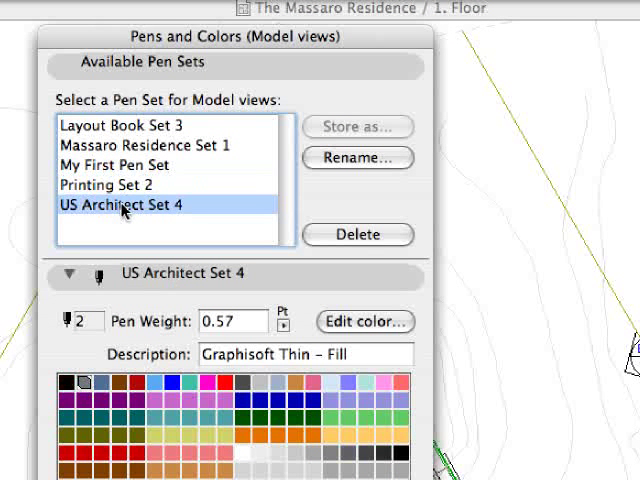
click(114, 164)
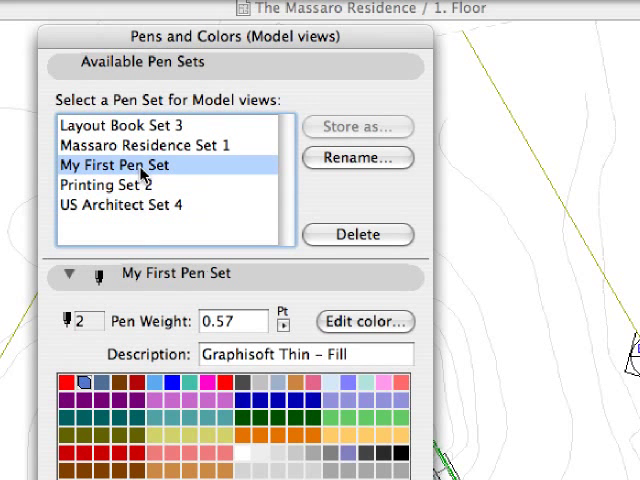
mouse_move(368, 354)
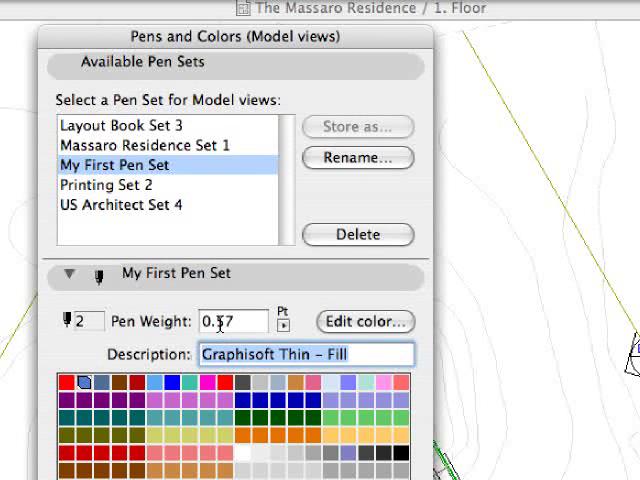
Set pen 2's weight to 0.60, making the pen set Custom
text(0.60)
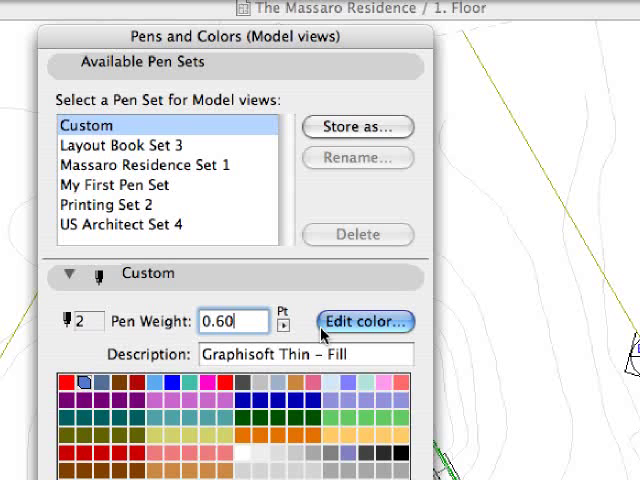
click(366, 321)
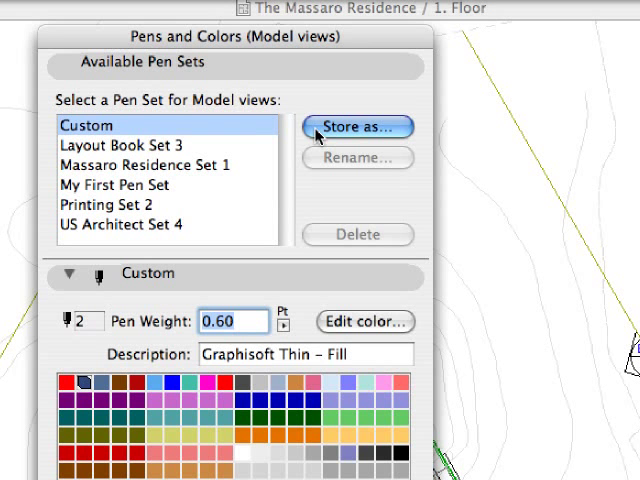
Overwrite My First Pen Set with the custom 0.60-weight pen settings
click(356, 126)
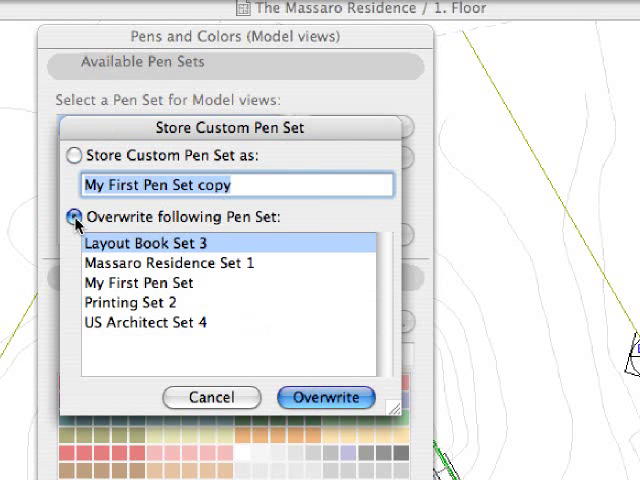
click(138, 283)
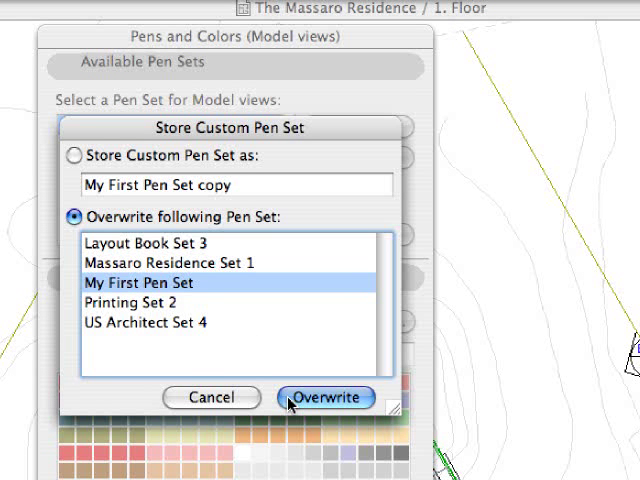
click(326, 397)
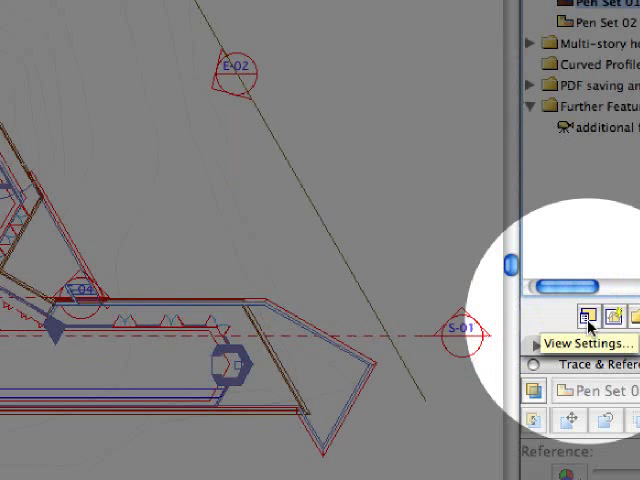
Assign Massaro Residence Set 1 to the Pen Set 01 view and open the 5. Pen Sets layout
click(579, 328)
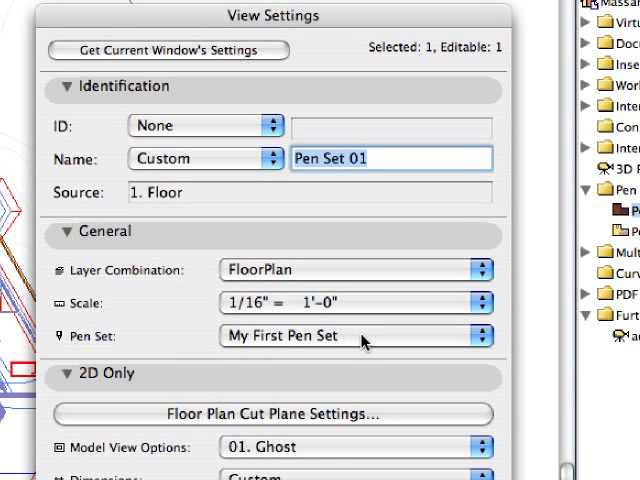
click(355, 336)
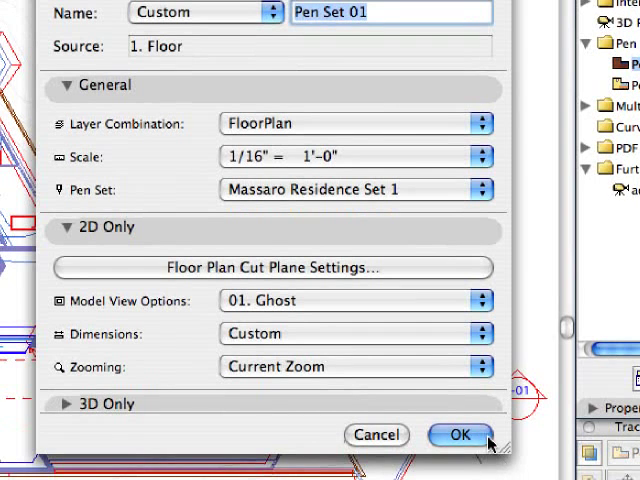
click(460, 434)
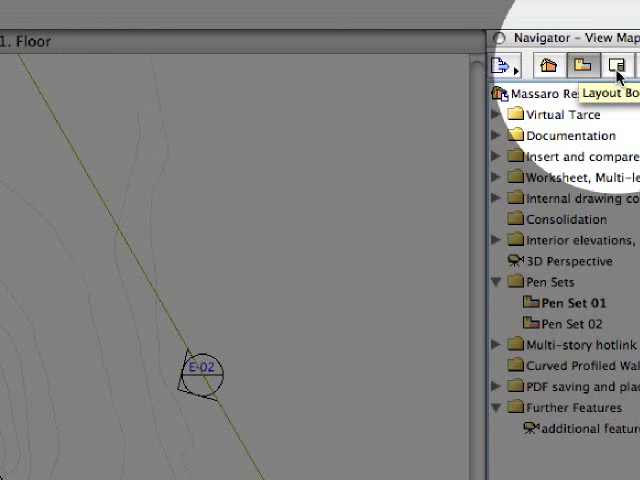
click(617, 65)
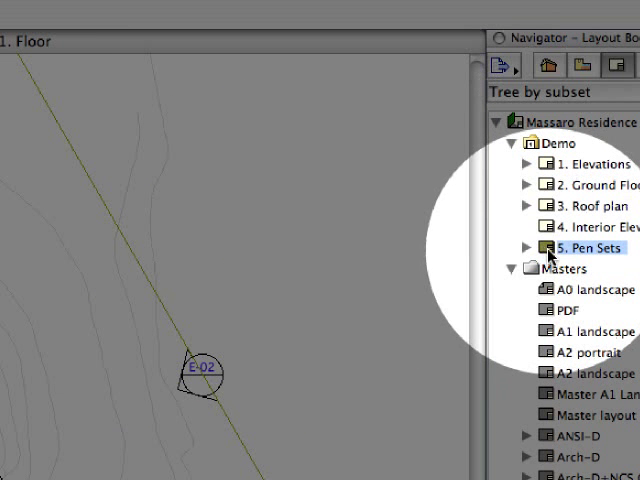
double_click(587, 247)
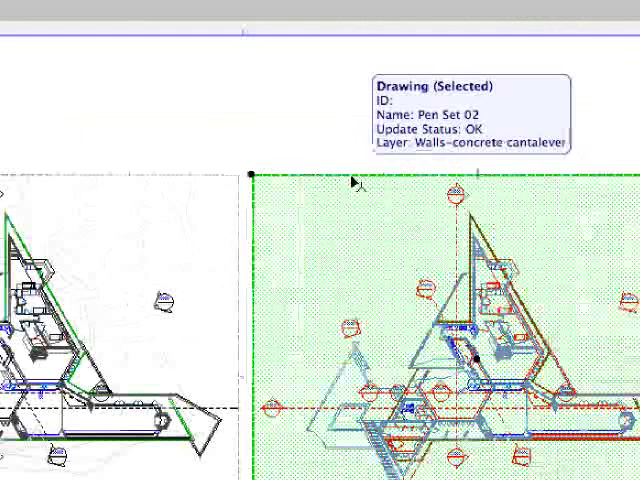
Open the Pen Set 02 drawing's settings and view its own pen set
right_click(480, 355)
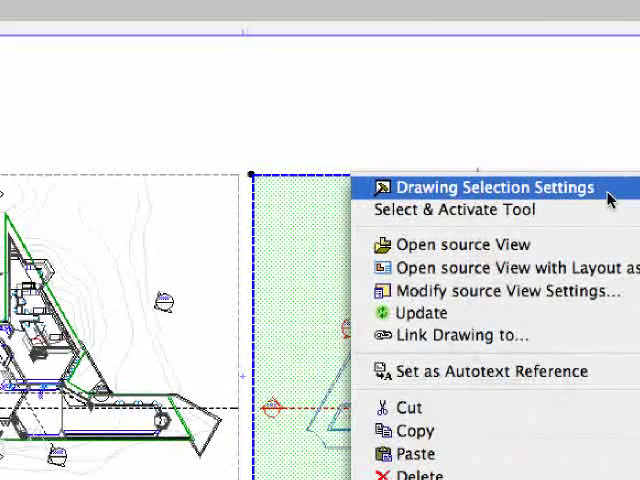
click(491, 187)
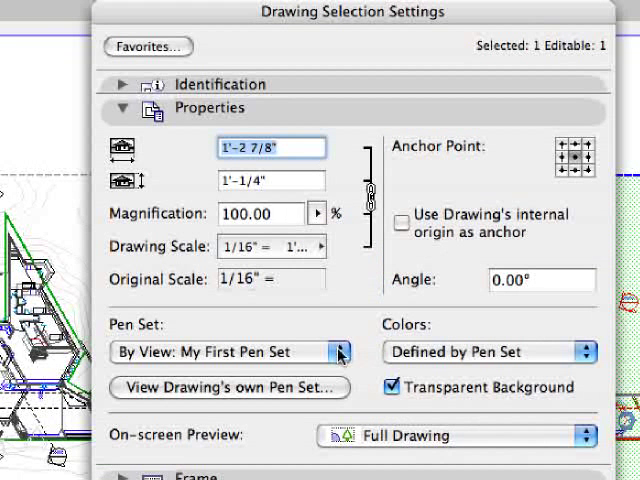
click(337, 352)
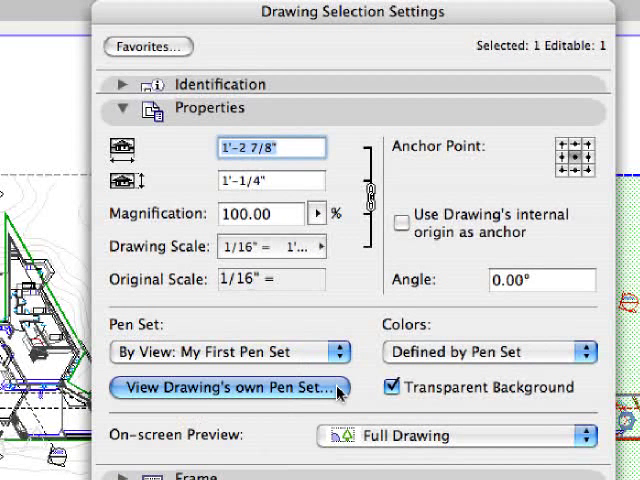
click(229, 388)
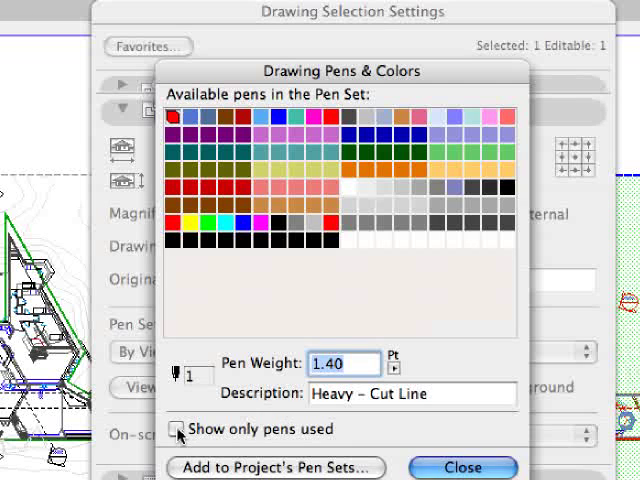
Show only used pens, recolour pen 2 green, and add the set to project pen sets
click(176, 429)
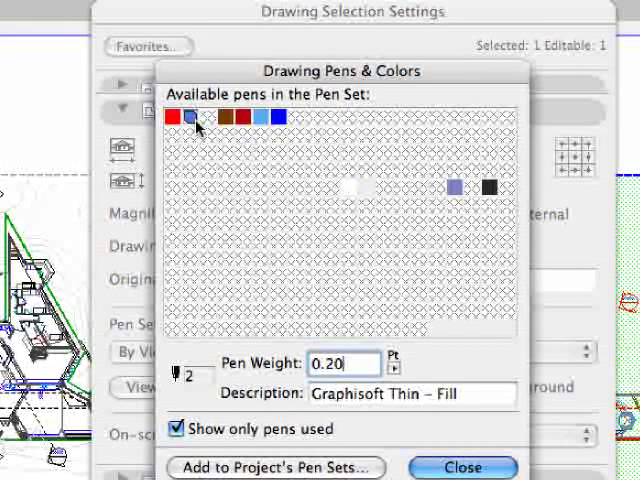
double_click(190, 117)
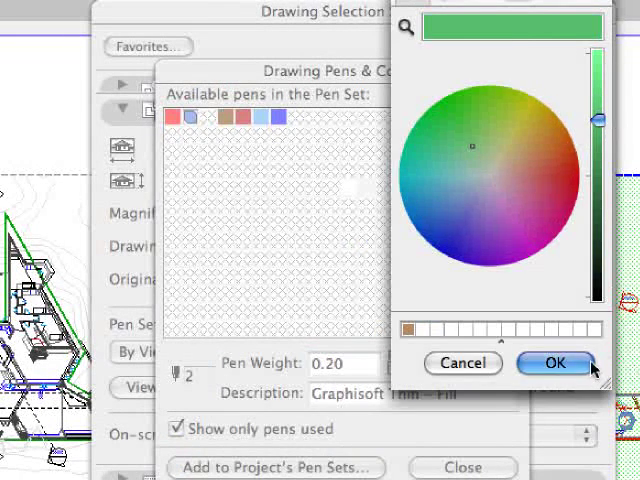
click(553, 363)
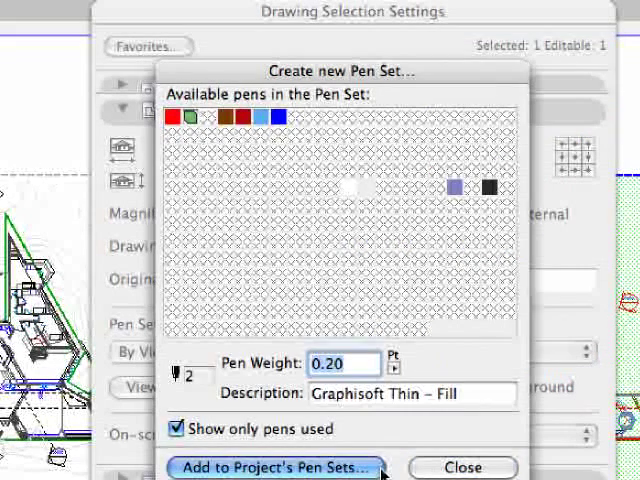
click(276, 467)
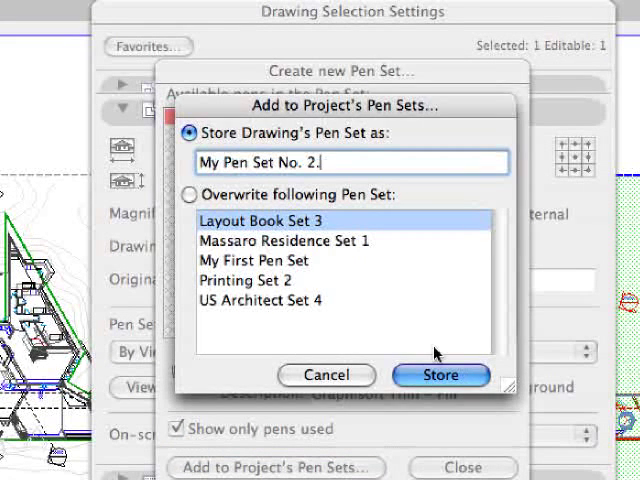
Store 'My Pen Set No. 2.' and apply it to Pen Set 02 with pen-set-defined colours
click(439, 374)
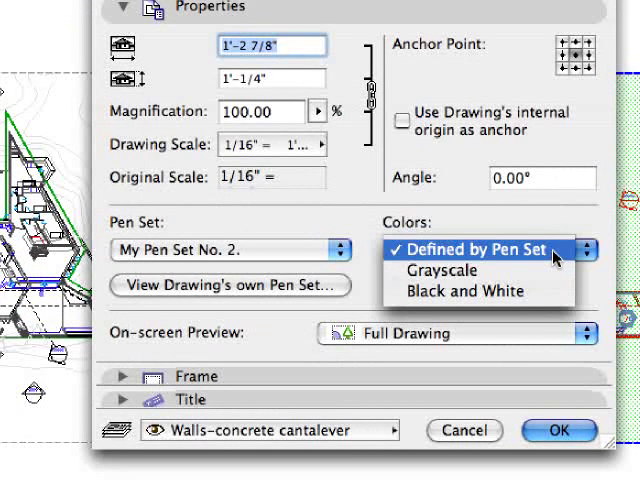
click(470, 250)
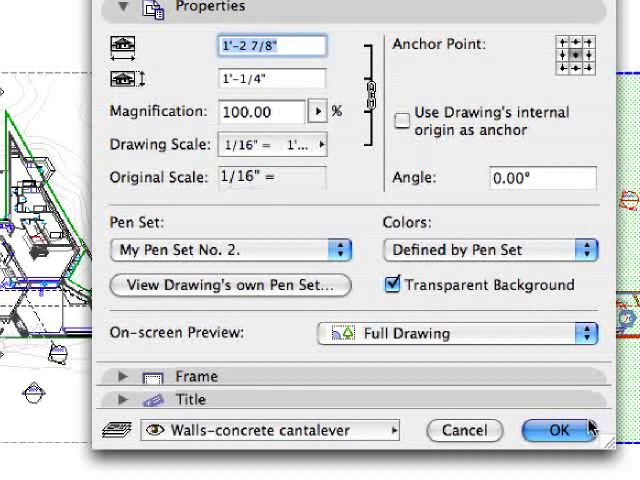
click(558, 431)
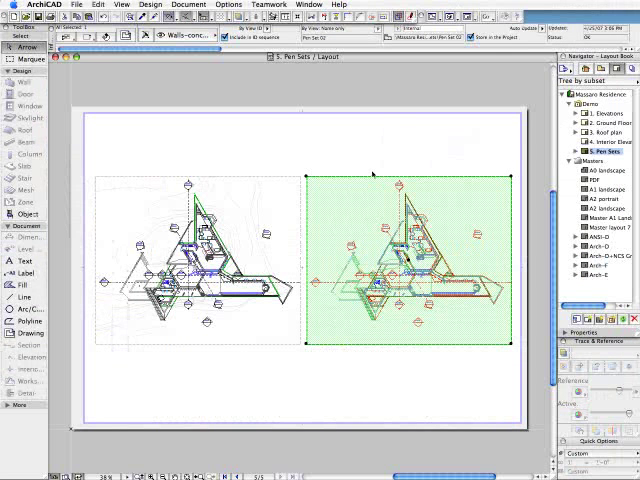